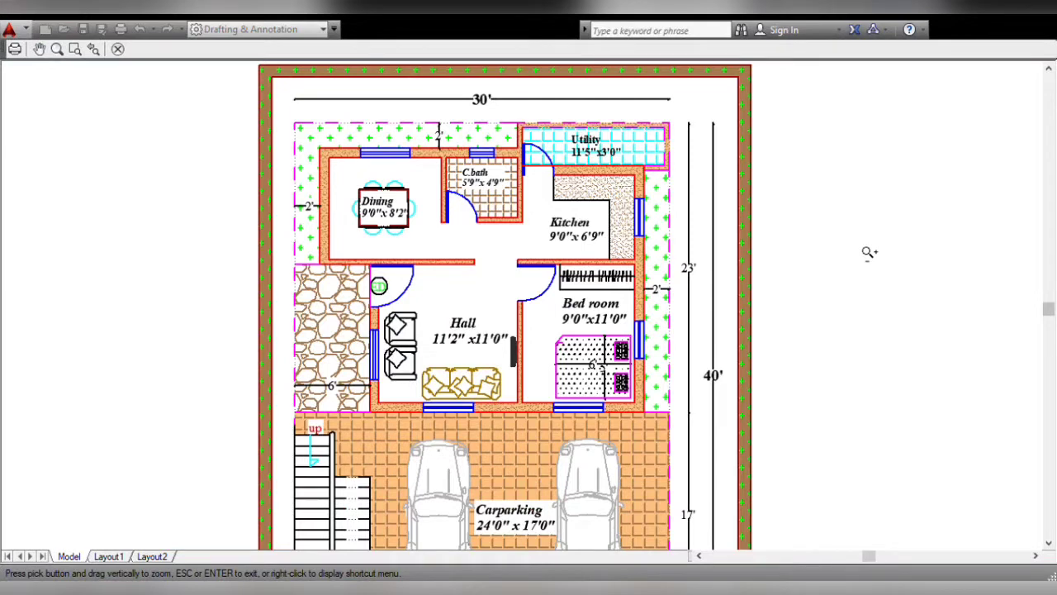
mouse_move(307, 111)
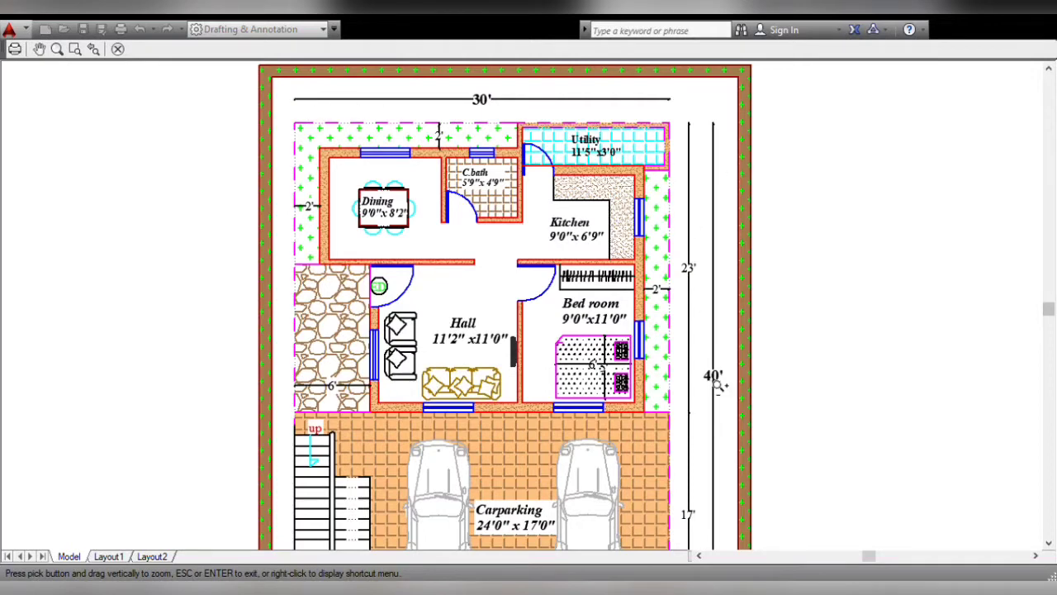
mouse_move(498, 114)
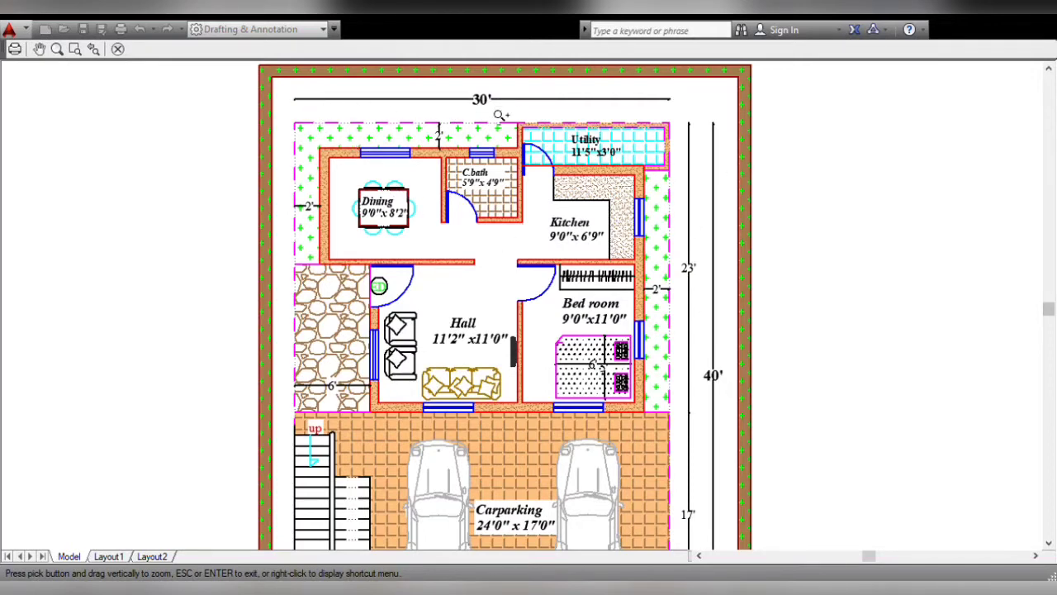
mouse_move(718, 213)
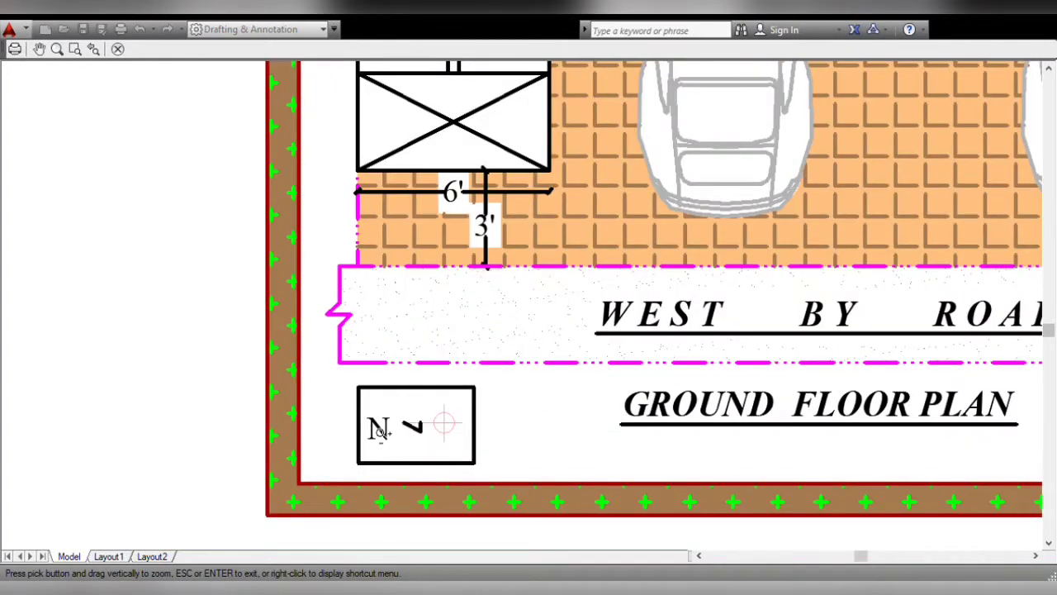
mouse_move(454, 393)
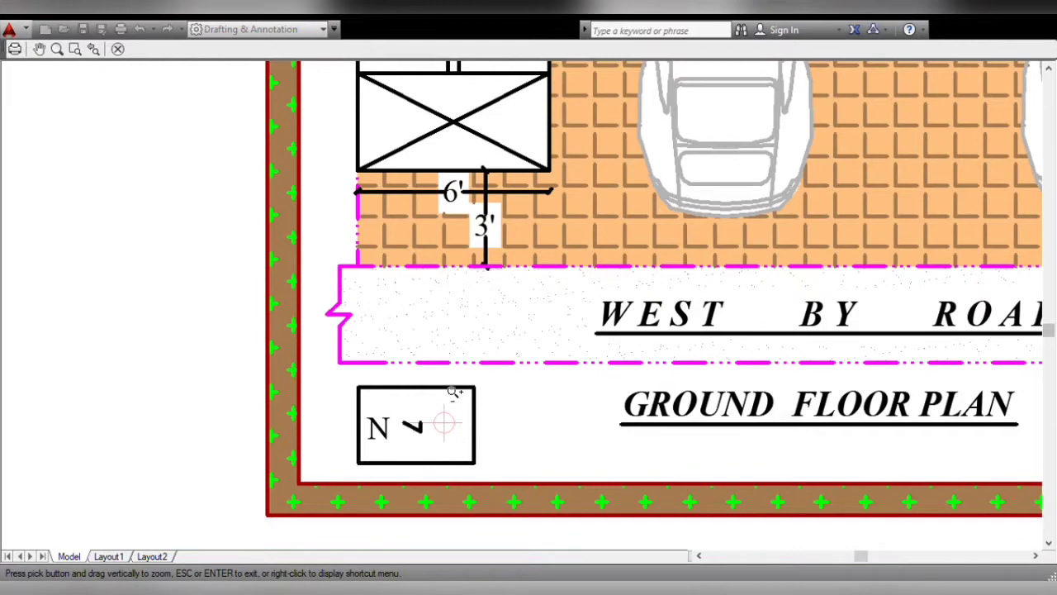
mouse_move(591, 390)
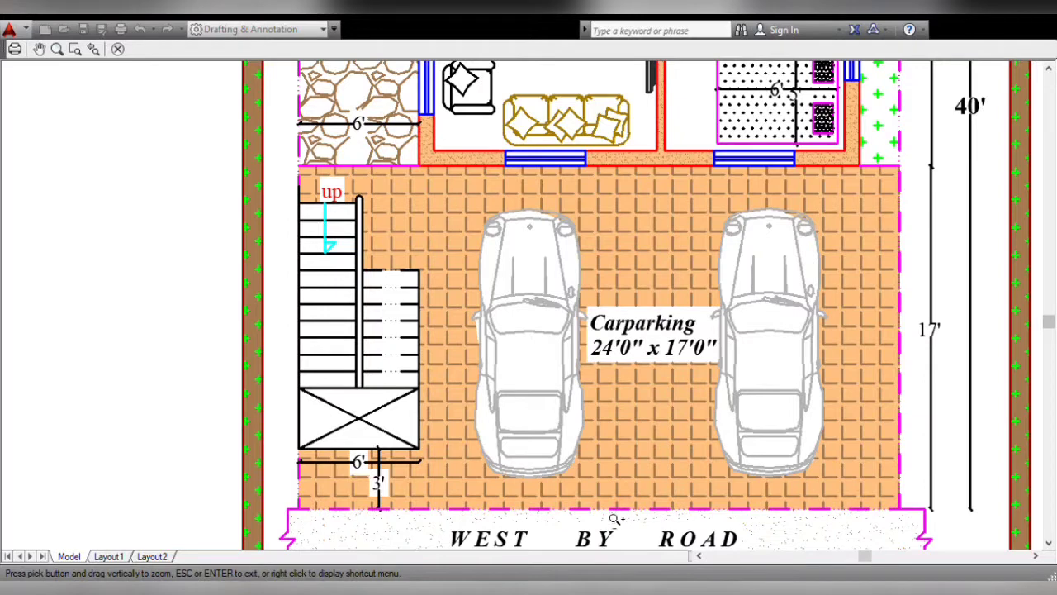
mouse_move(443, 338)
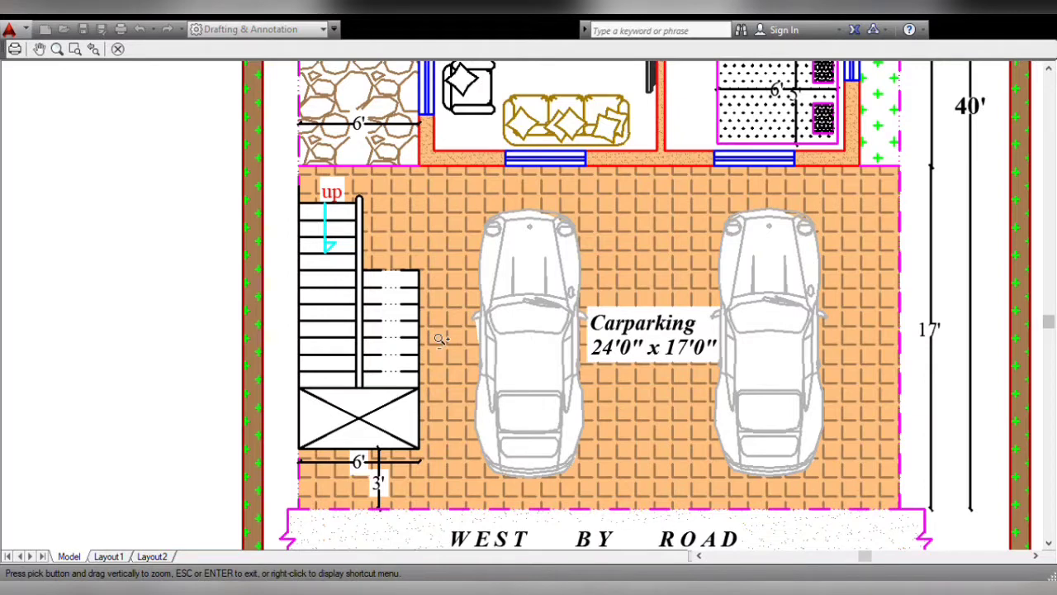
mouse_move(776, 485)
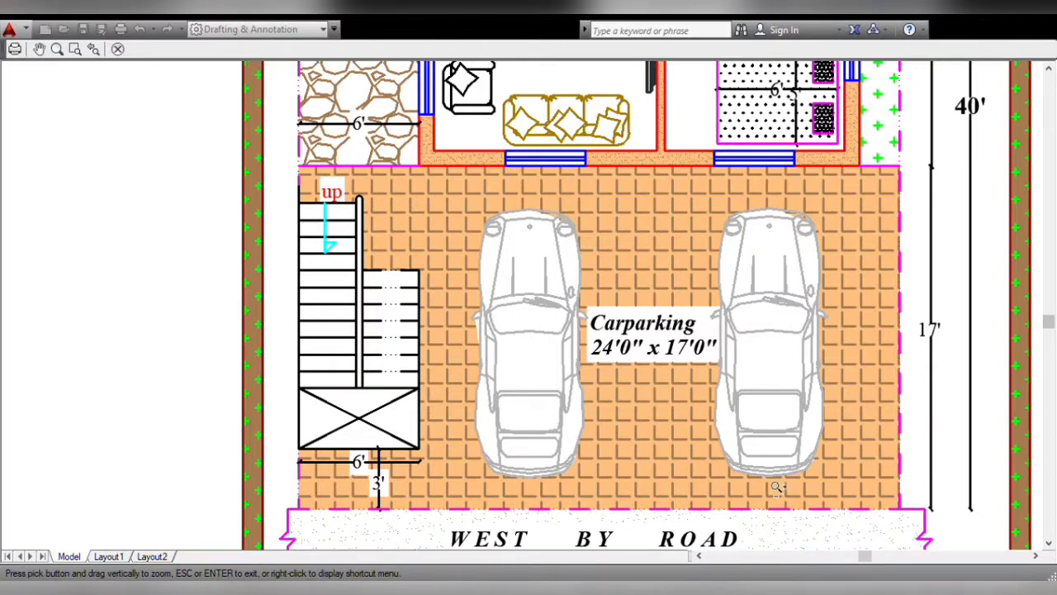
mouse_move(553, 379)
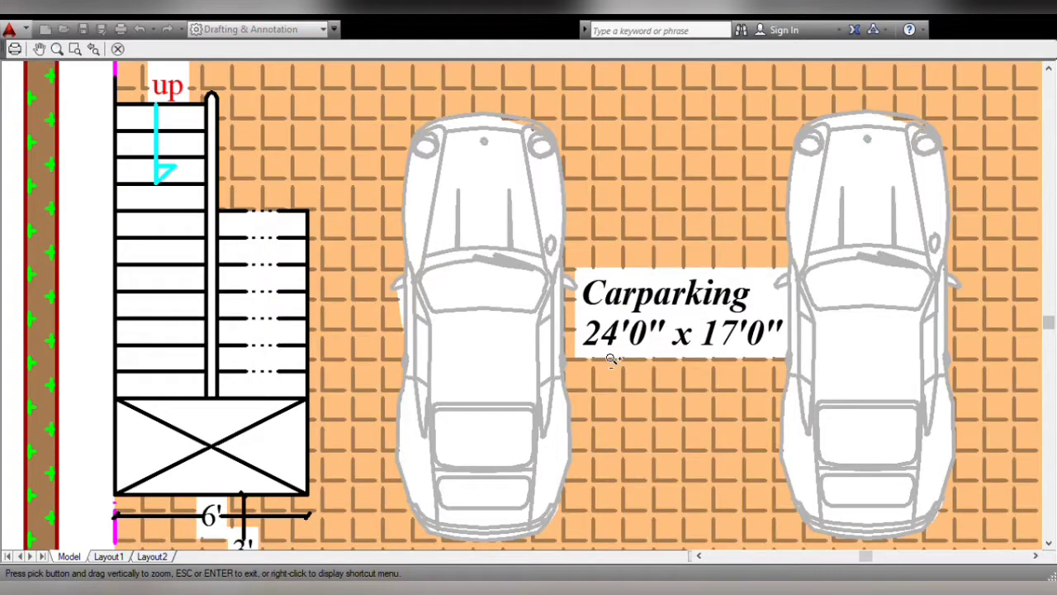
mouse_move(696, 351)
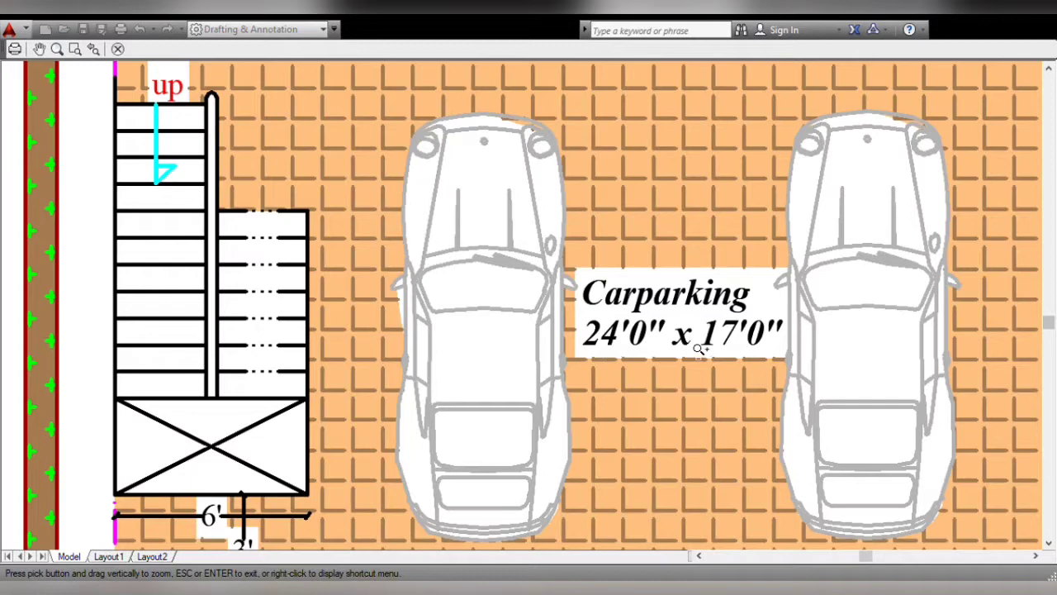
scroll("down", 3)
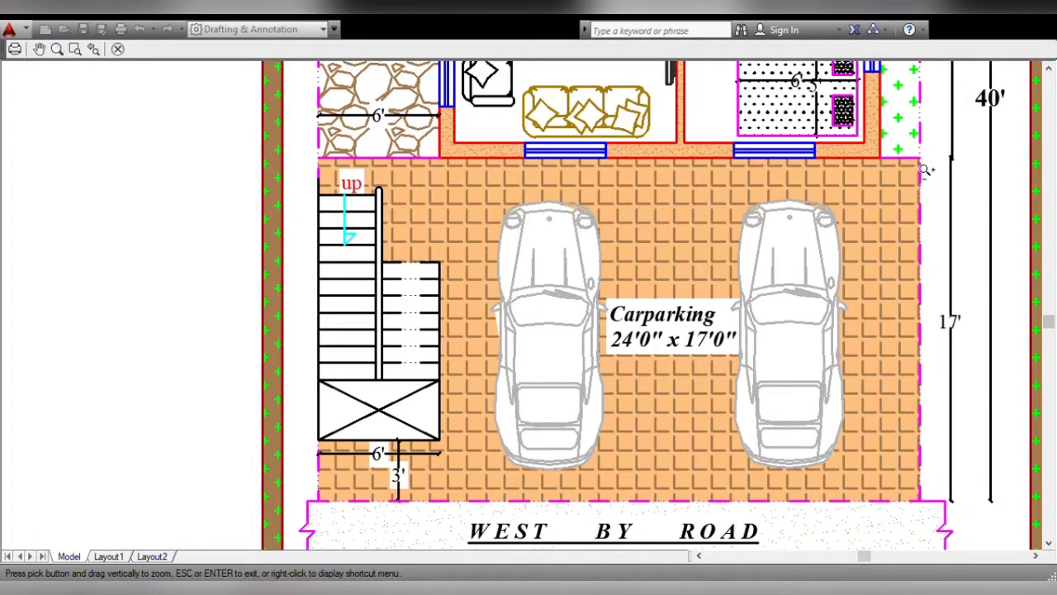
mouse_move(437, 460)
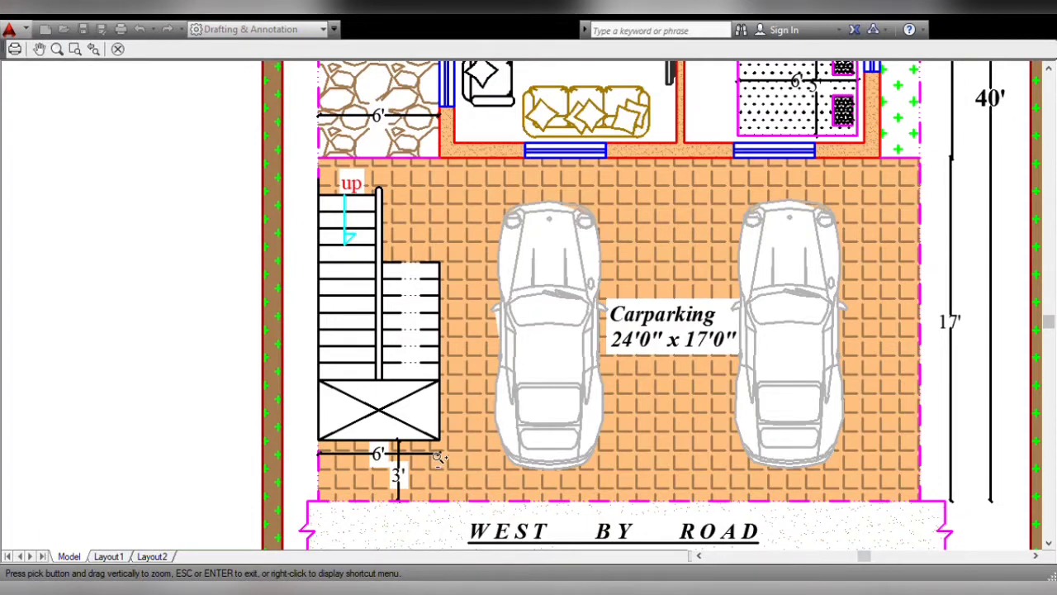
mouse_move(928, 443)
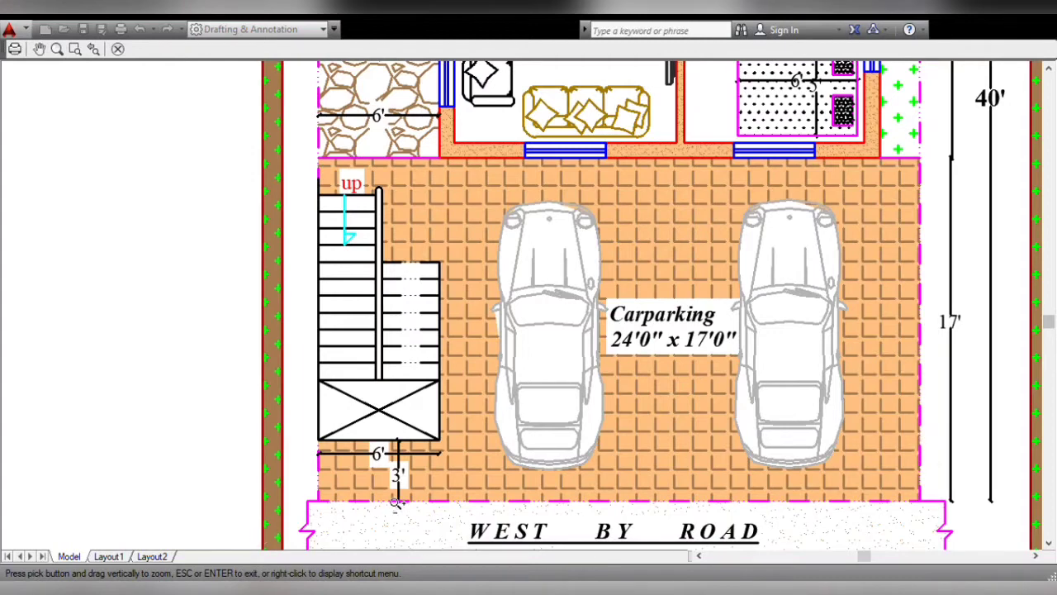
mouse_move(363, 301)
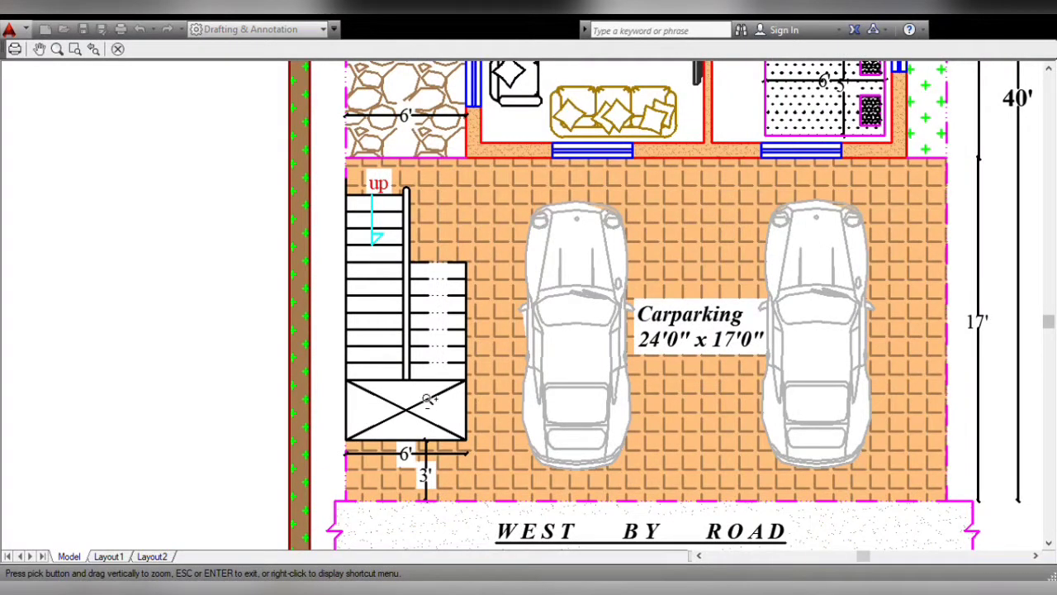
mouse_move(387, 174)
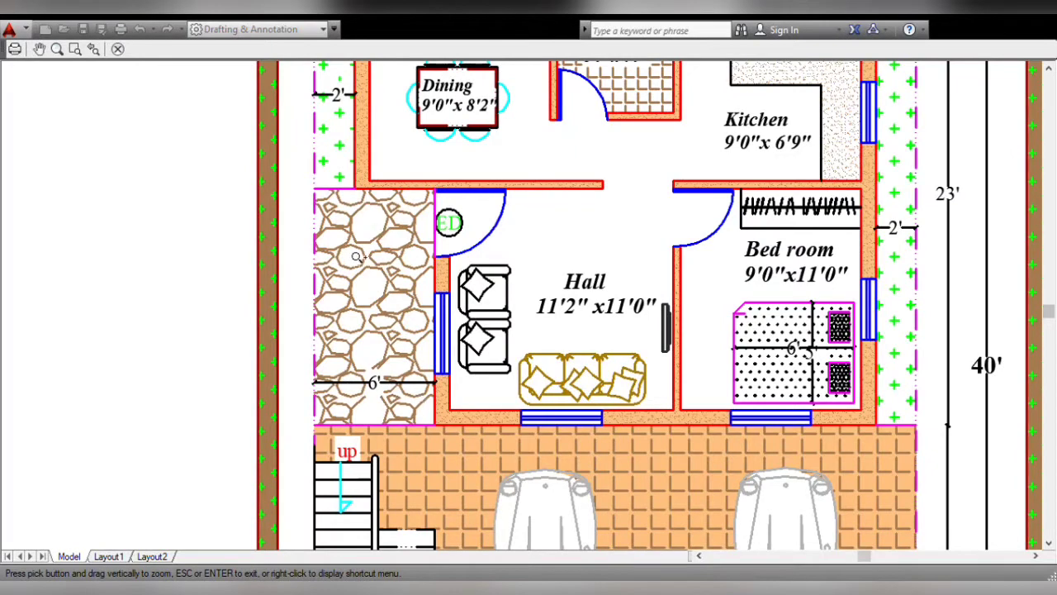
mouse_move(400, 232)
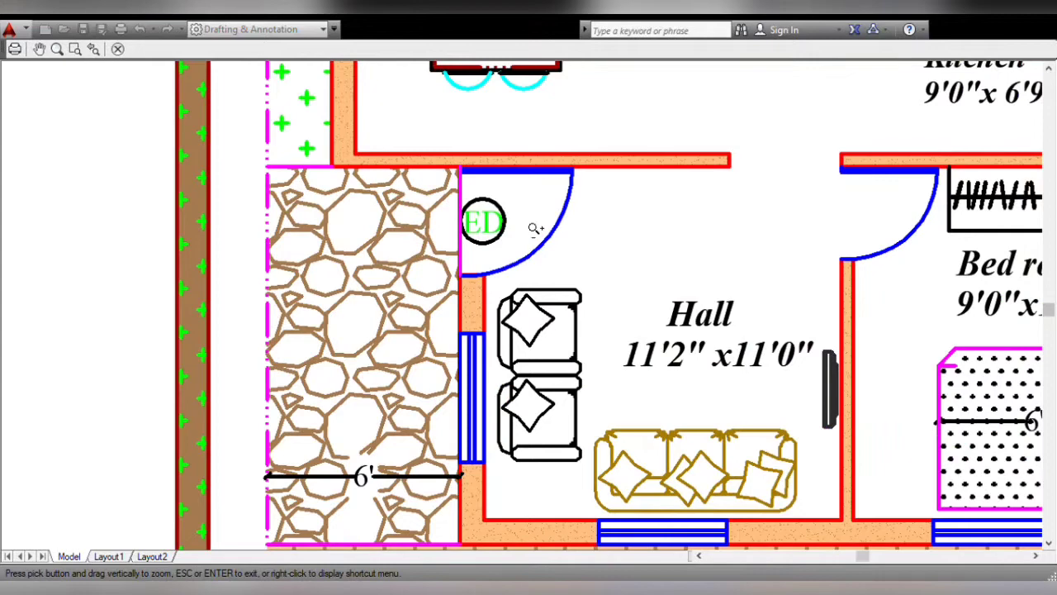
mouse_move(492, 244)
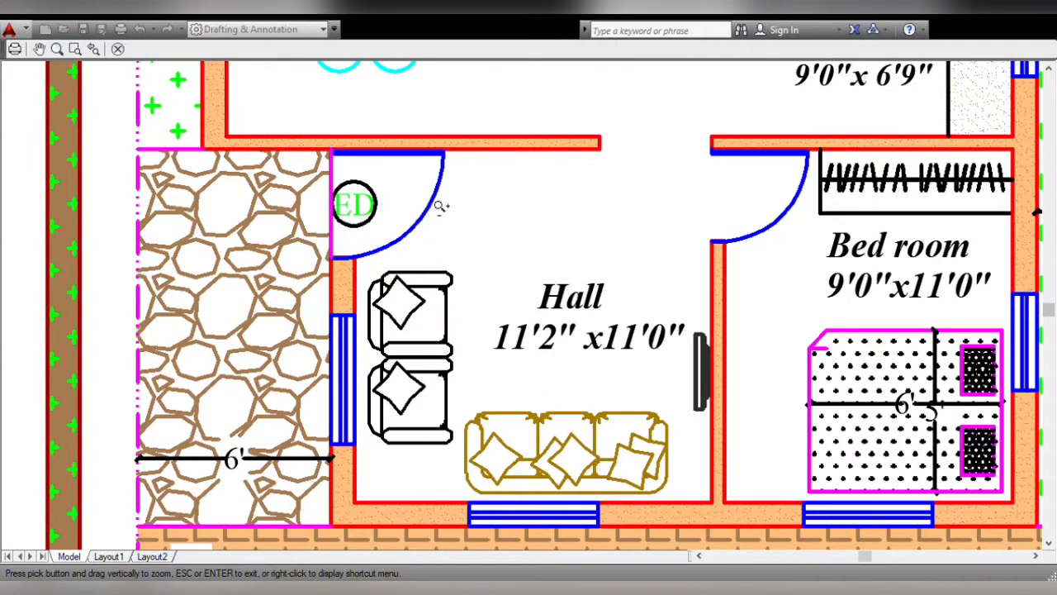
mouse_move(558, 360)
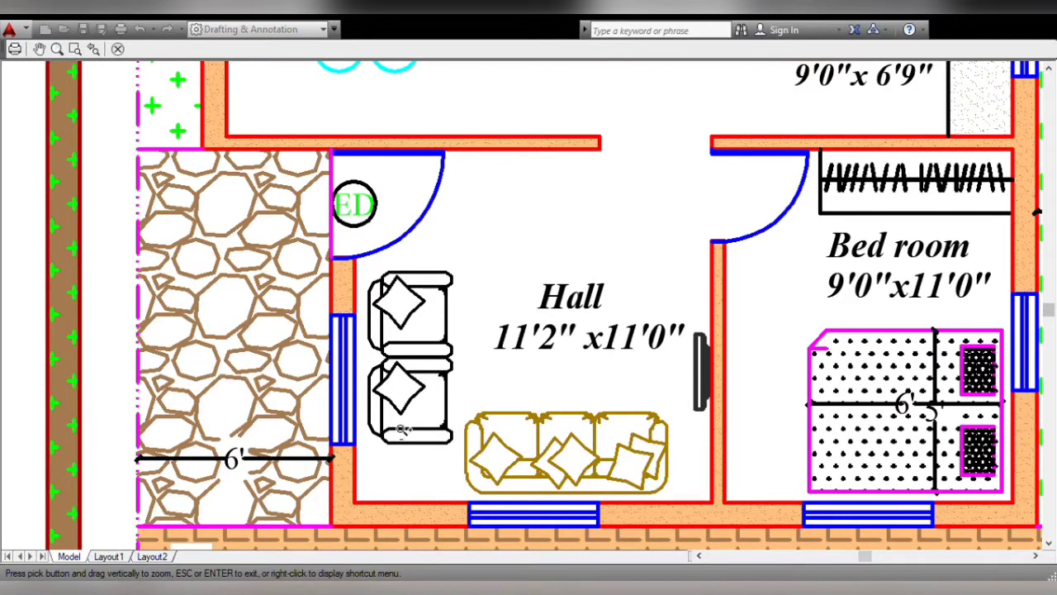
mouse_move(532, 513)
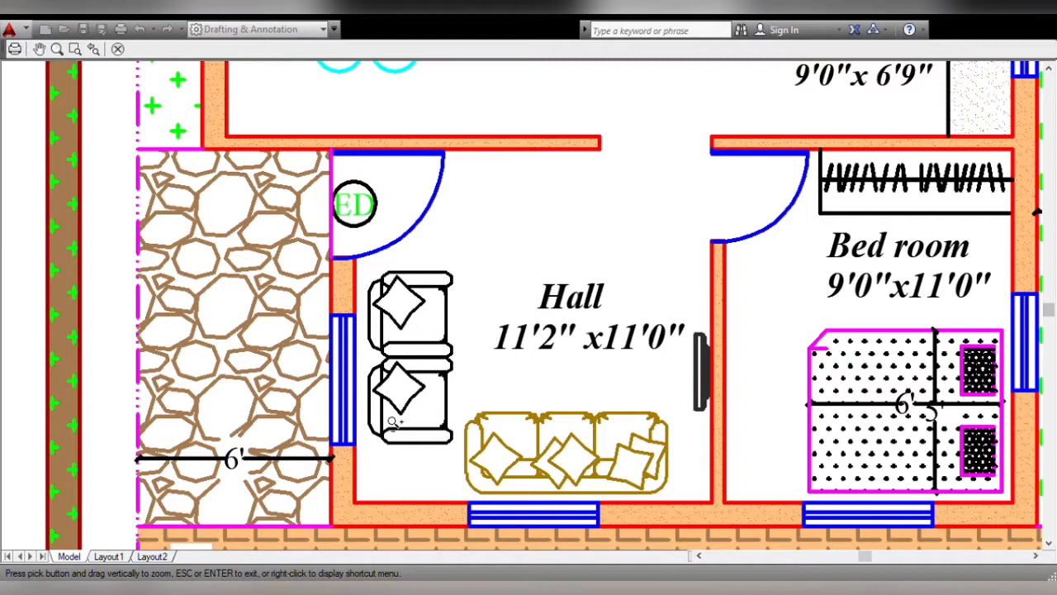
mouse_move(648, 443)
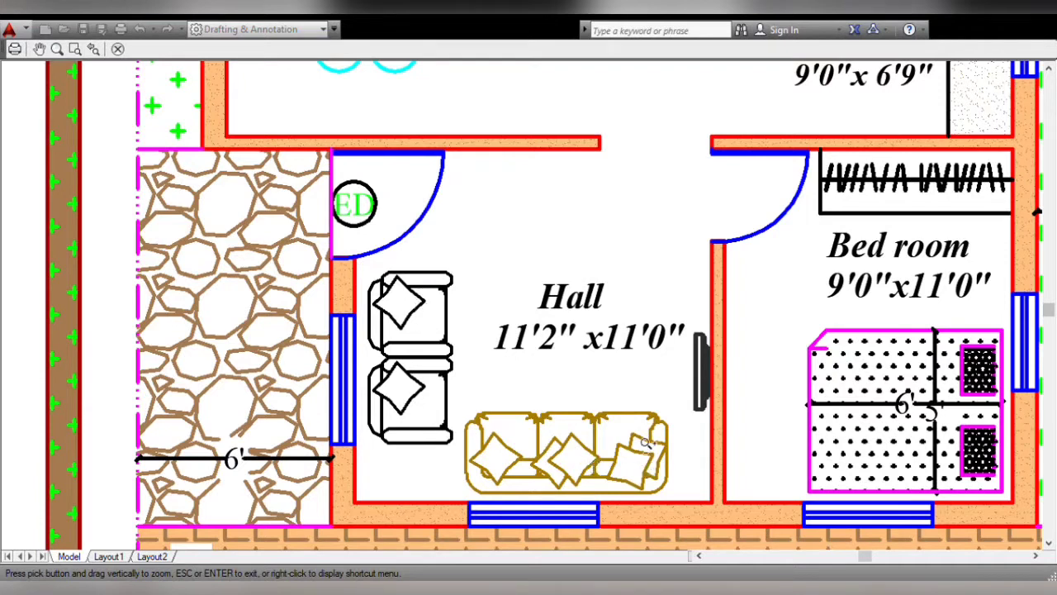
mouse_move(697, 404)
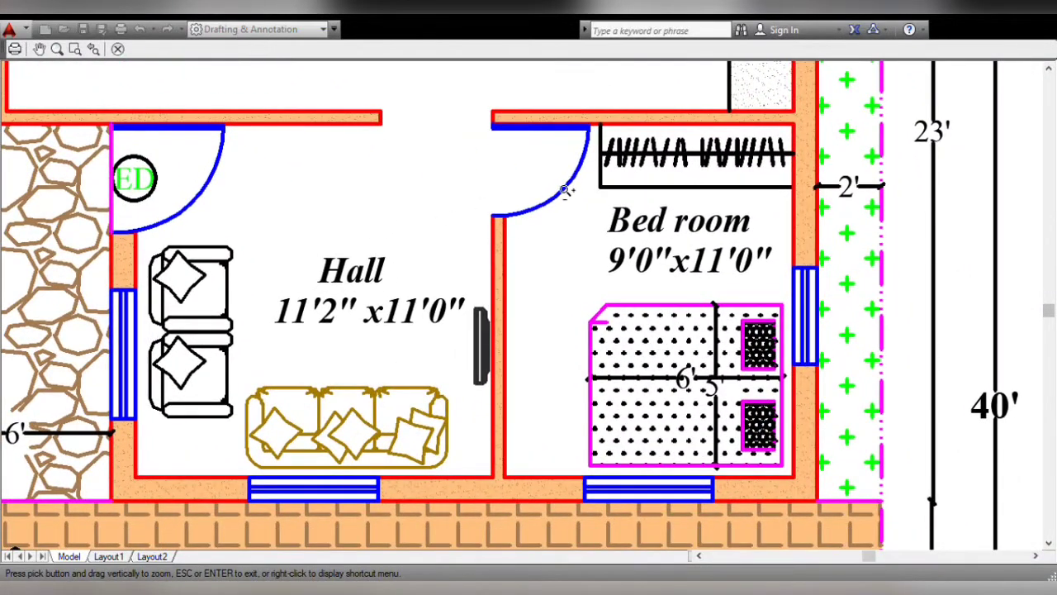
mouse_move(686, 245)
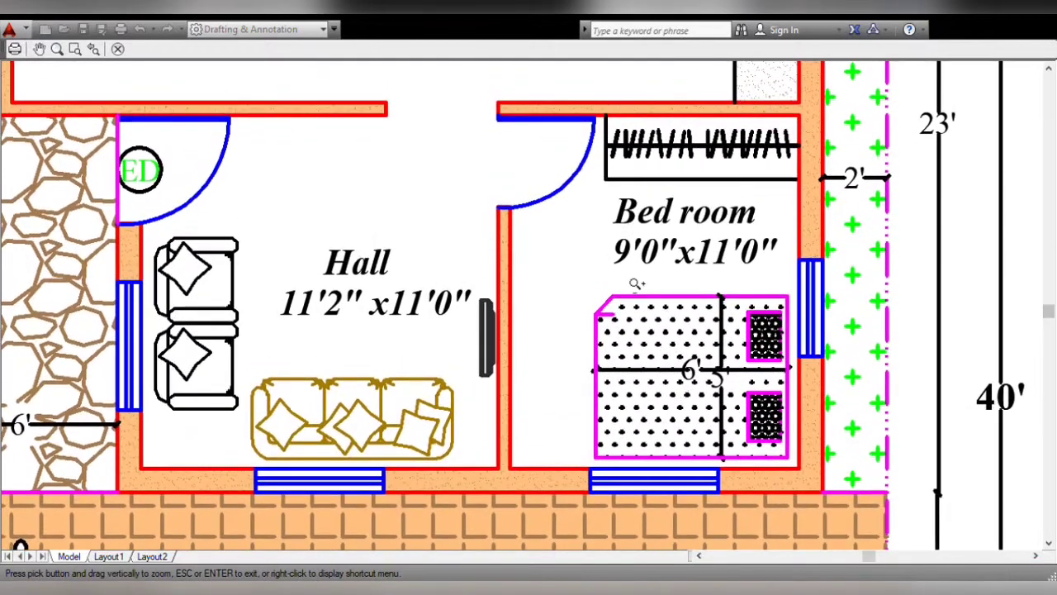
mouse_move(730, 268)
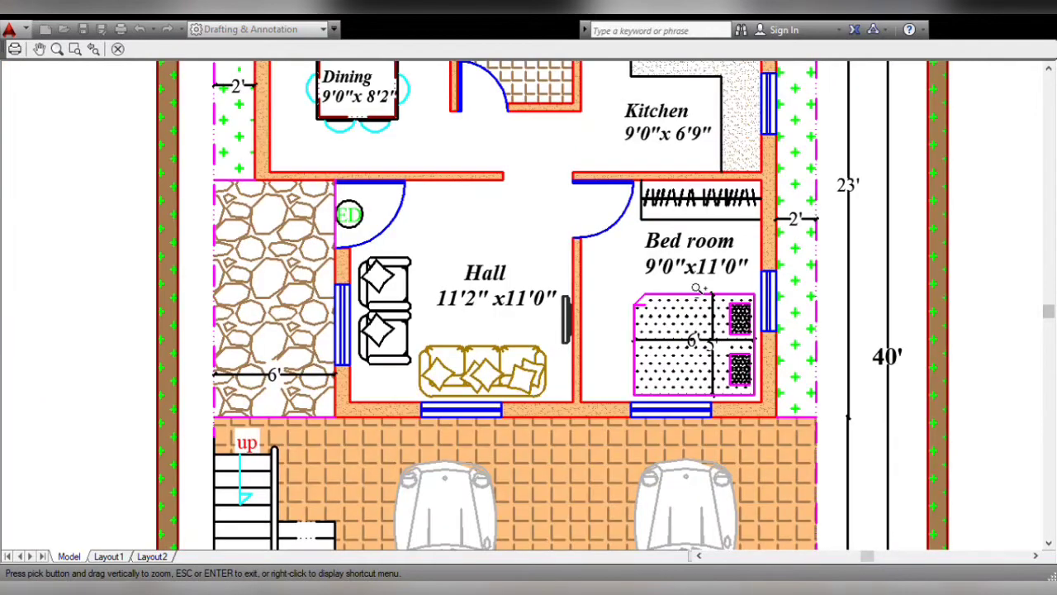
scroll("down", 3)
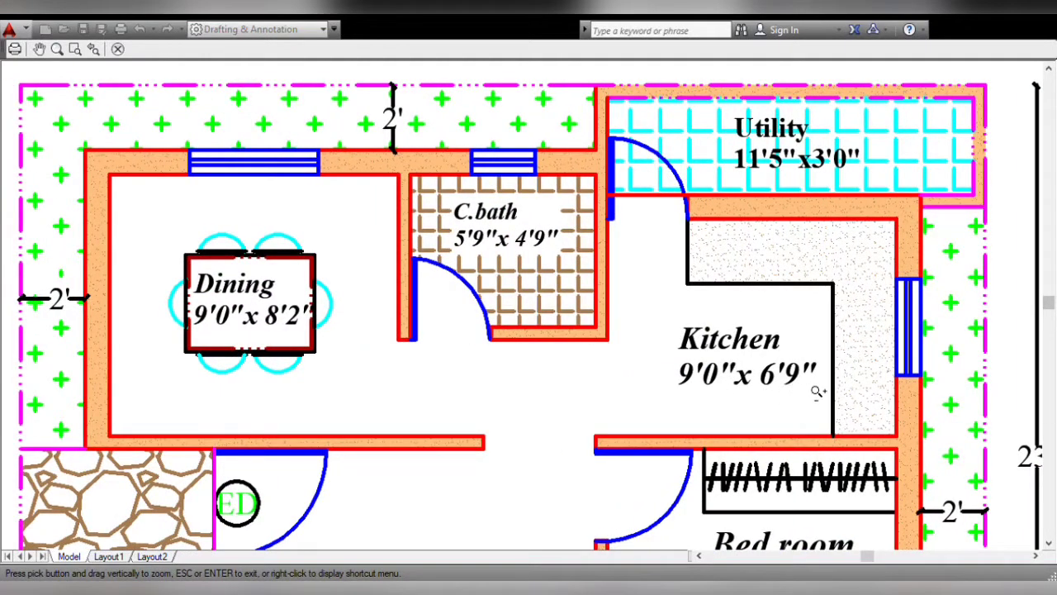
mouse_move(842, 262)
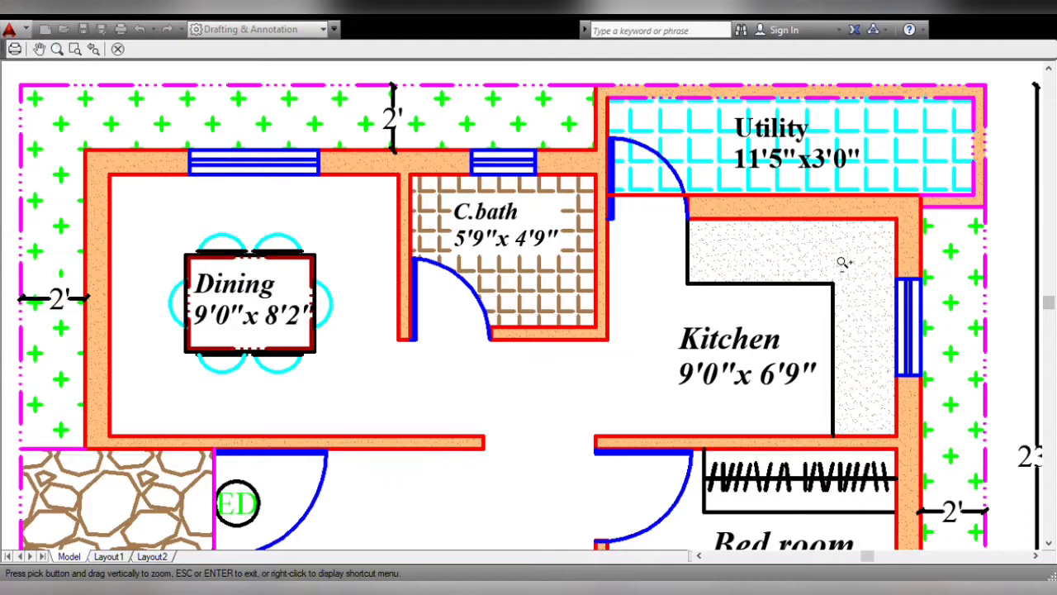
mouse_move(925, 304)
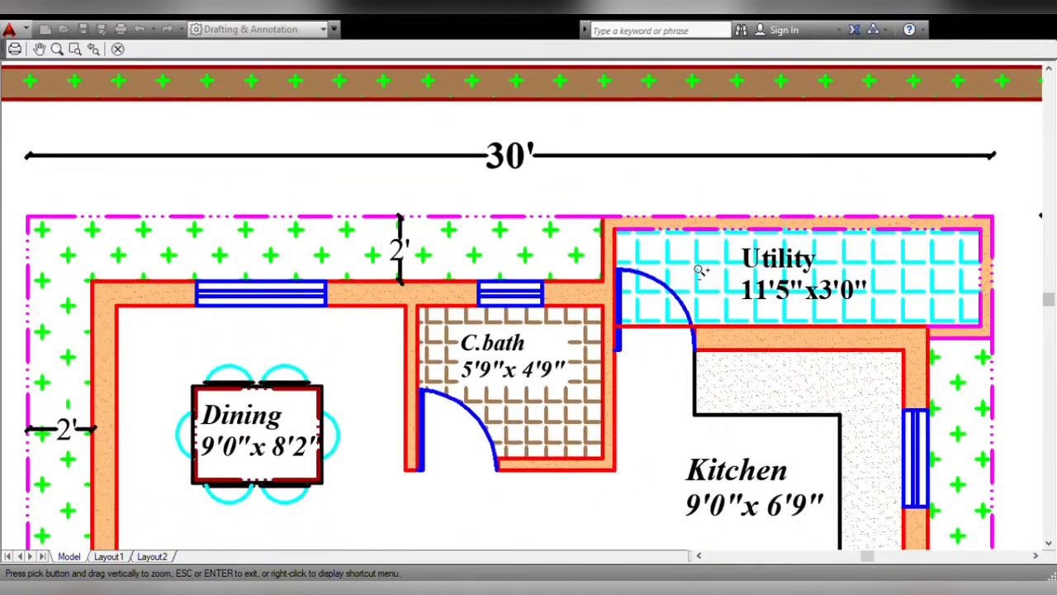
mouse_move(763, 323)
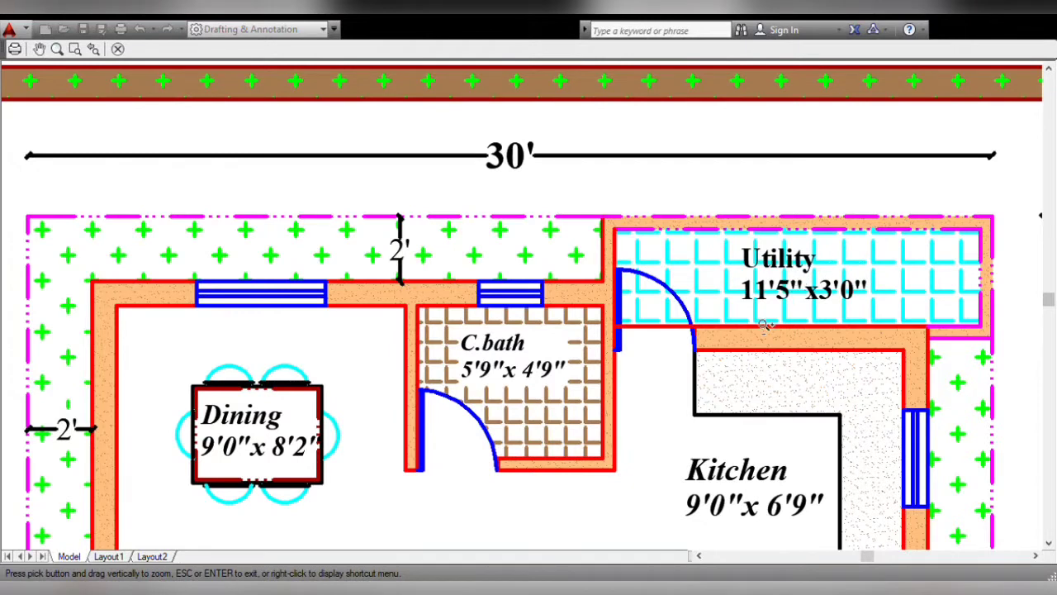
mouse_move(793, 311)
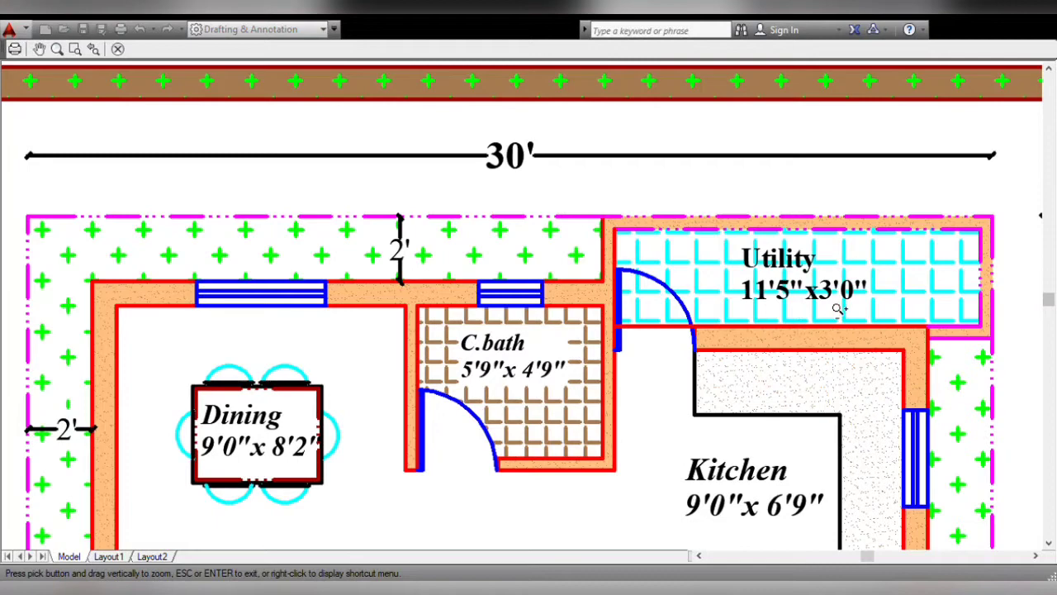
mouse_move(668, 271)
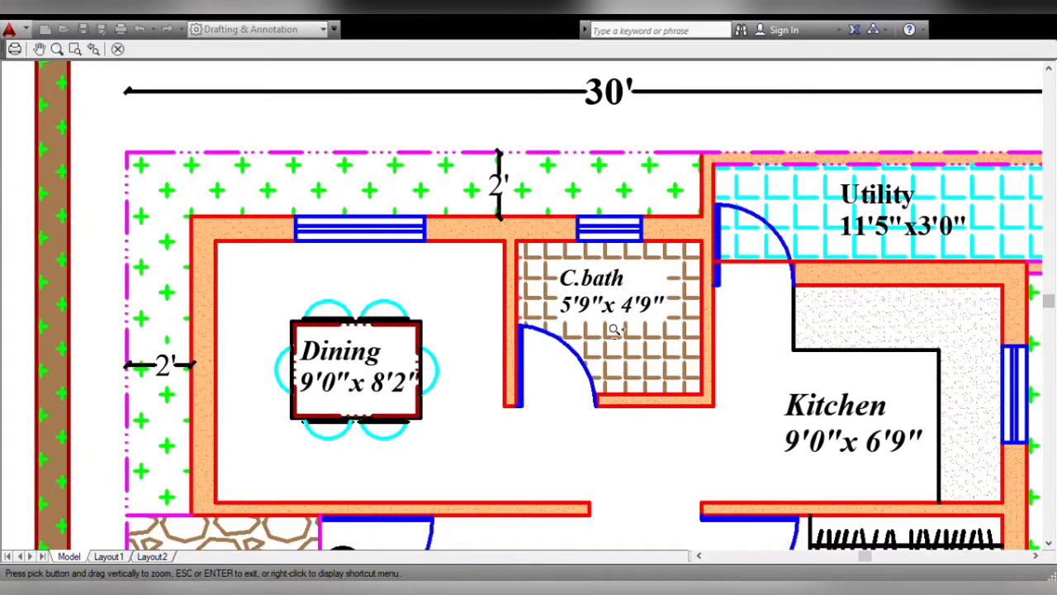
mouse_move(578, 323)
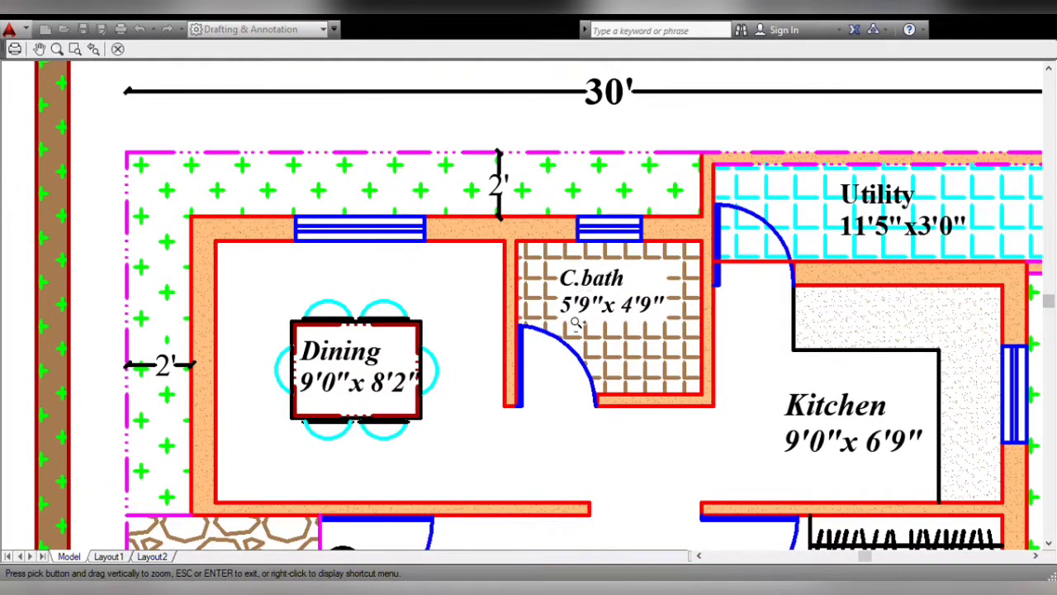
mouse_move(636, 327)
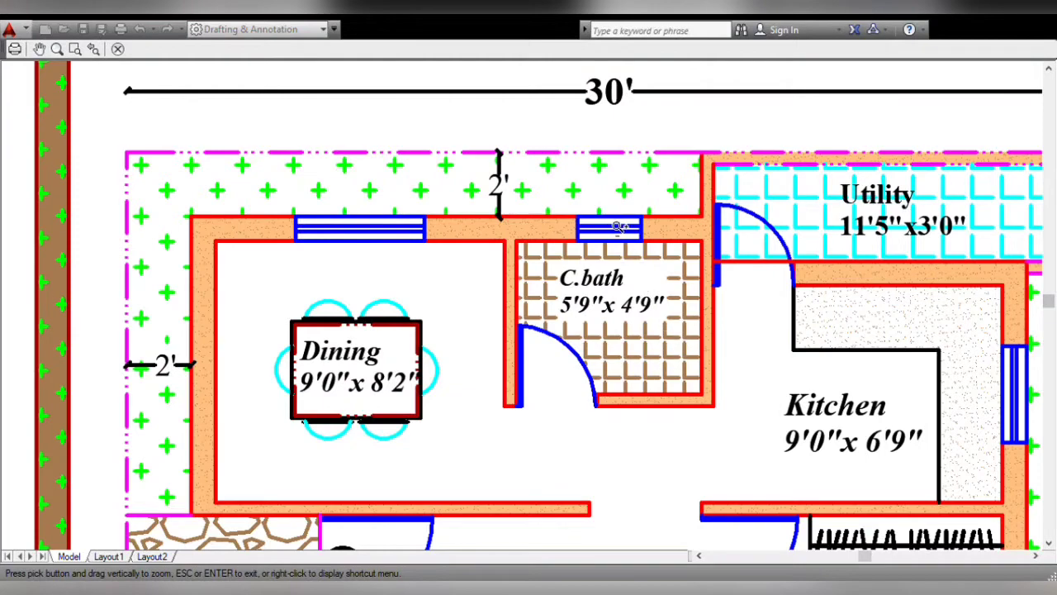
mouse_move(537, 323)
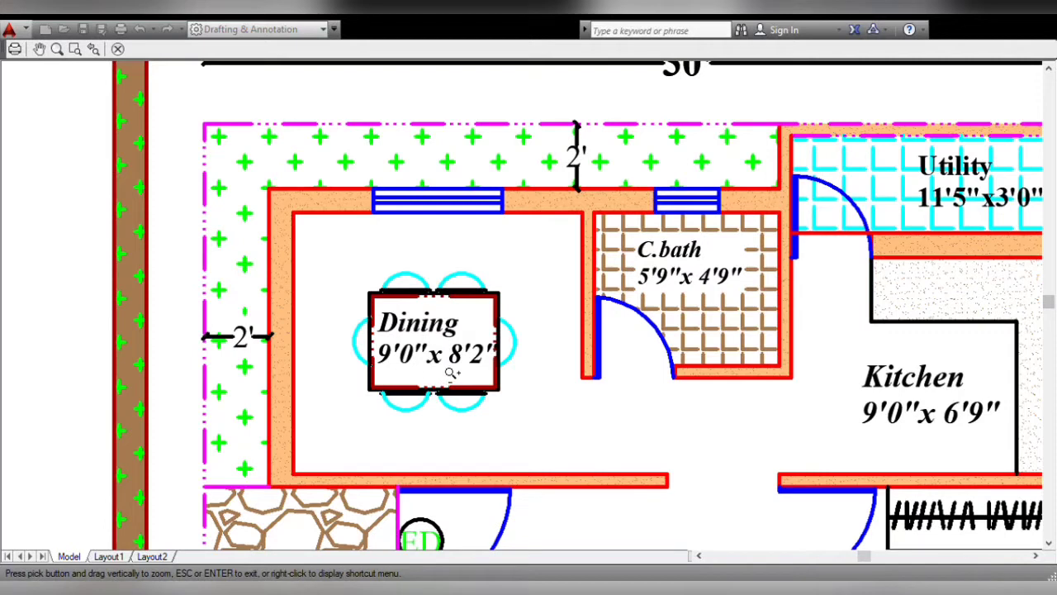
mouse_move(486, 360)
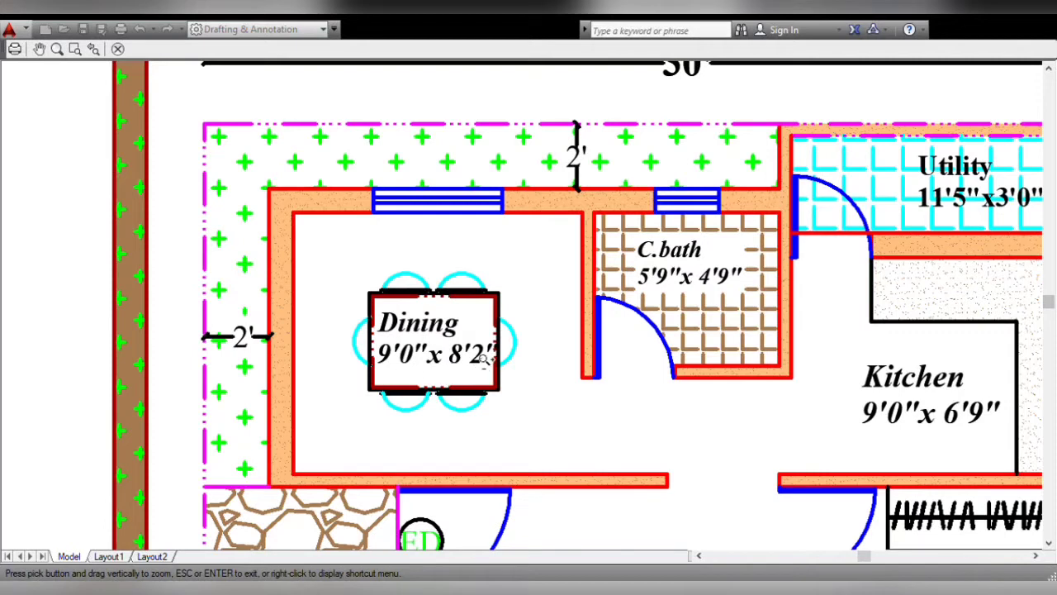
mouse_move(429, 211)
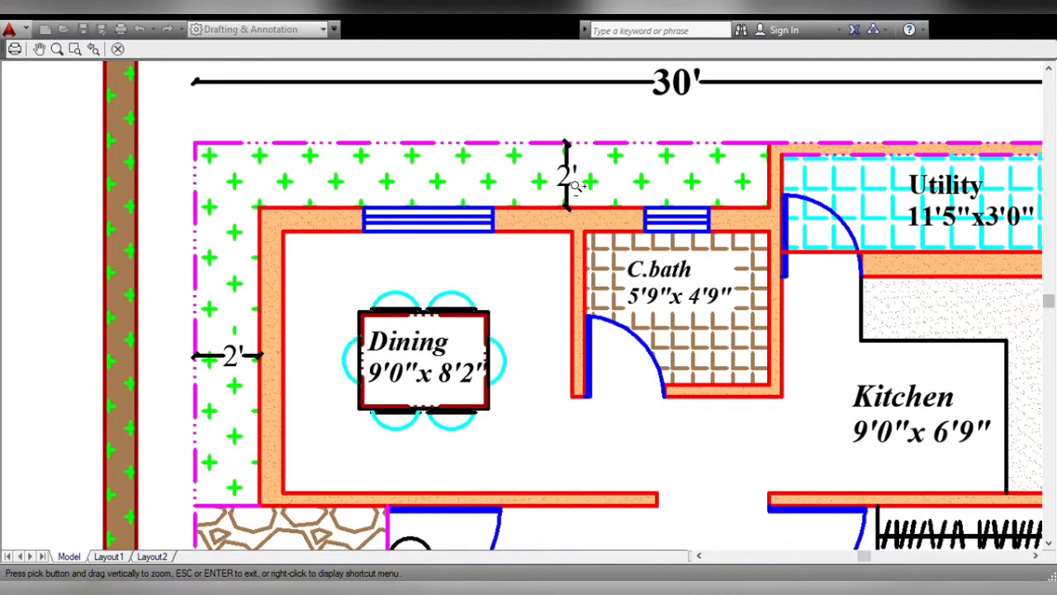
mouse_move(239, 426)
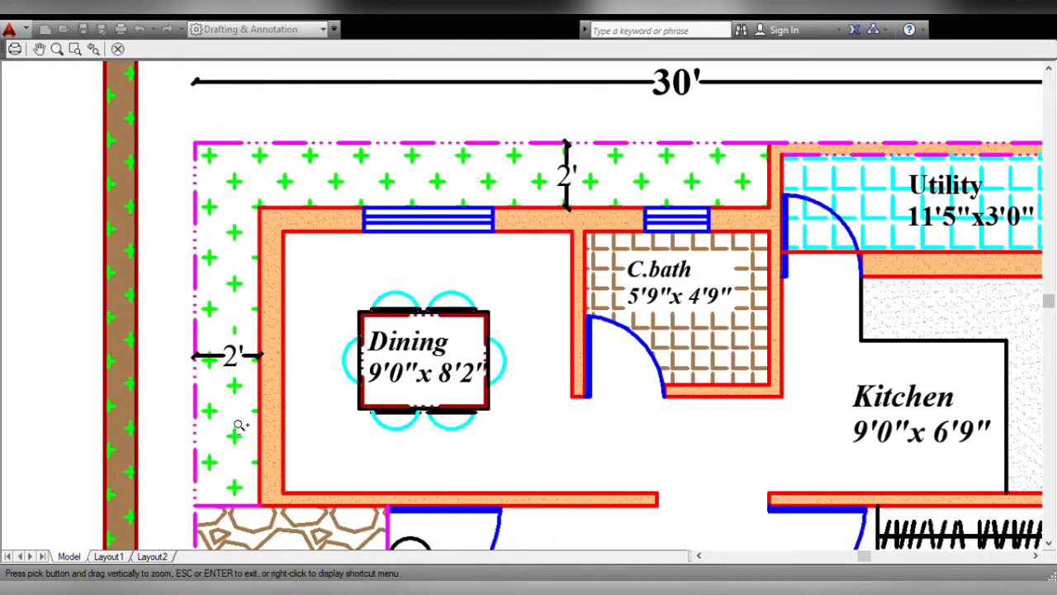
mouse_move(278, 185)
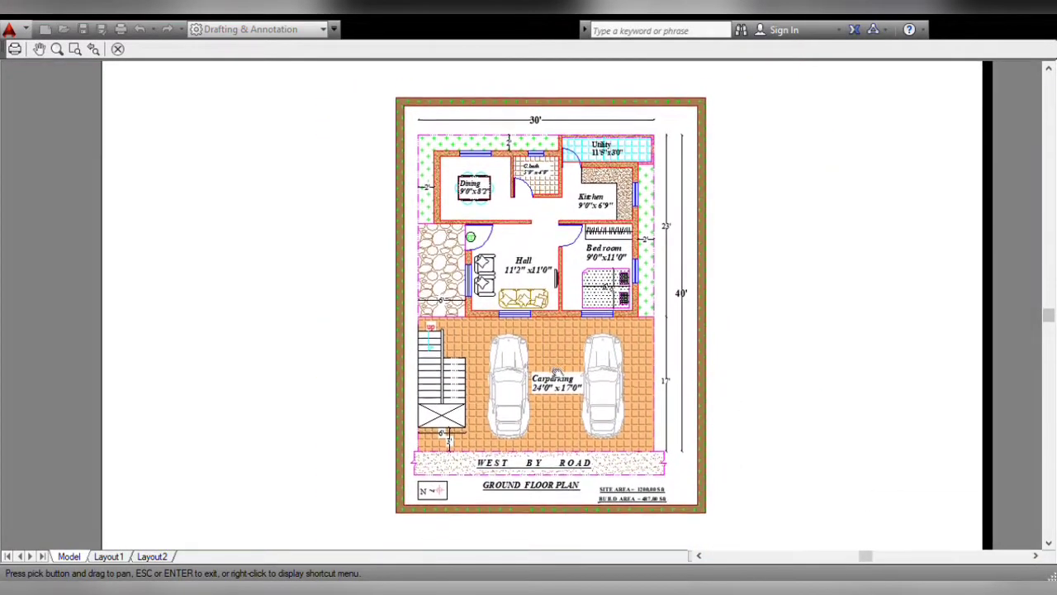
scroll("up", 3)
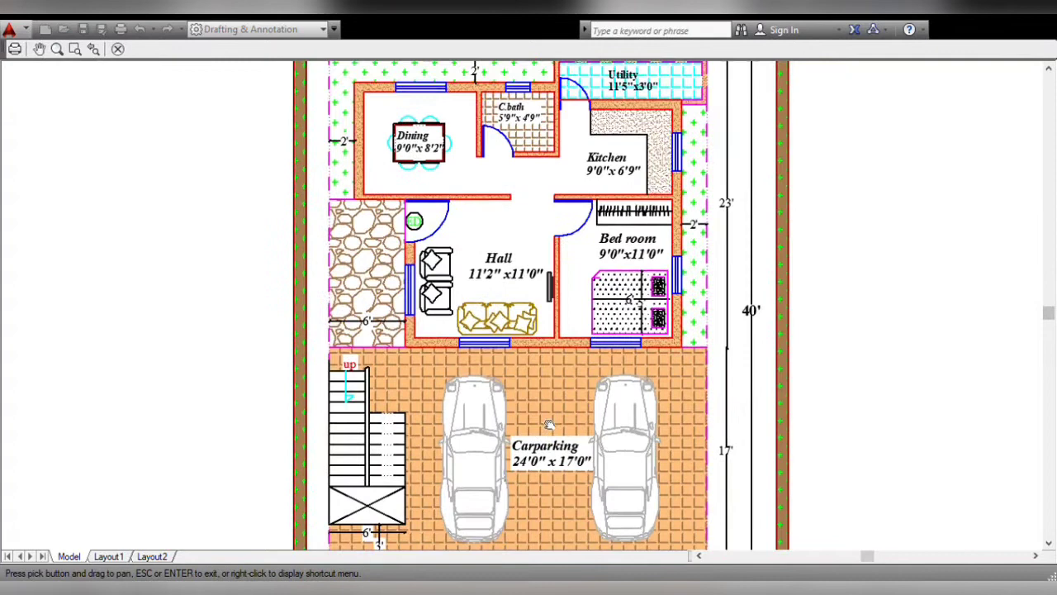